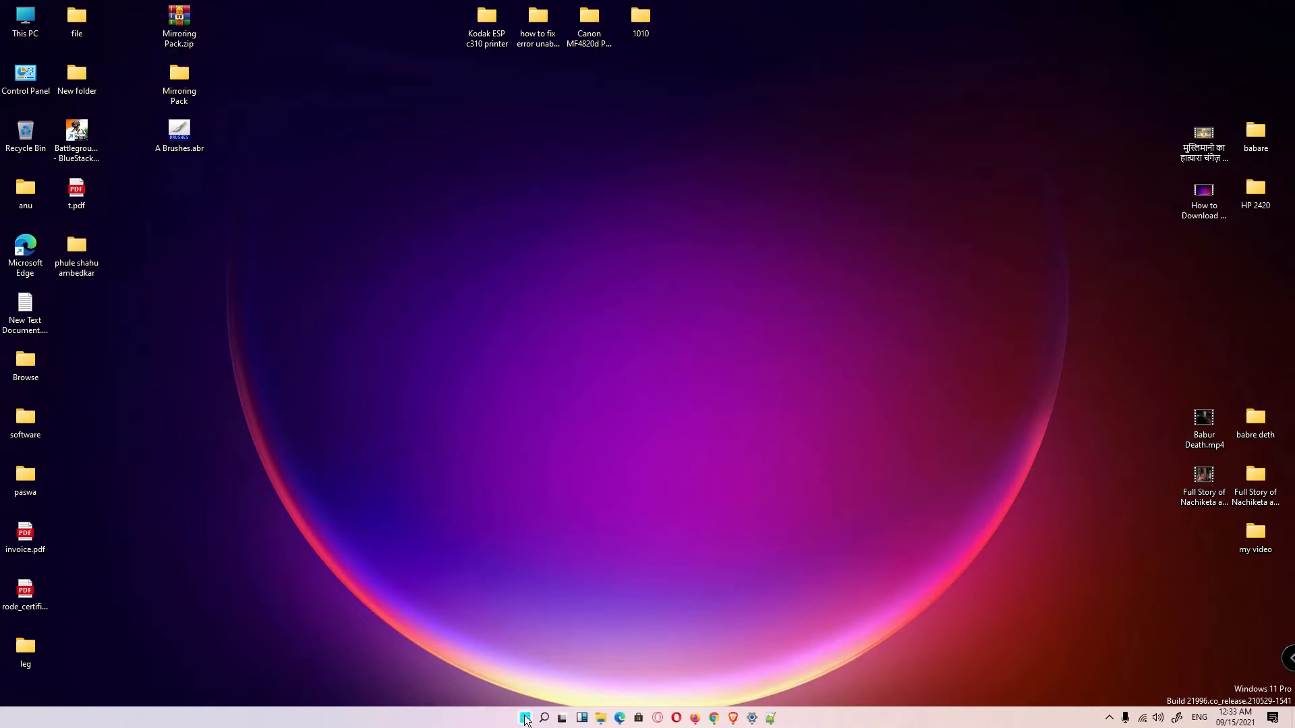
Launch Settings from search and check for updates under Update & Security so two updates start downloading
left_click(525, 718)
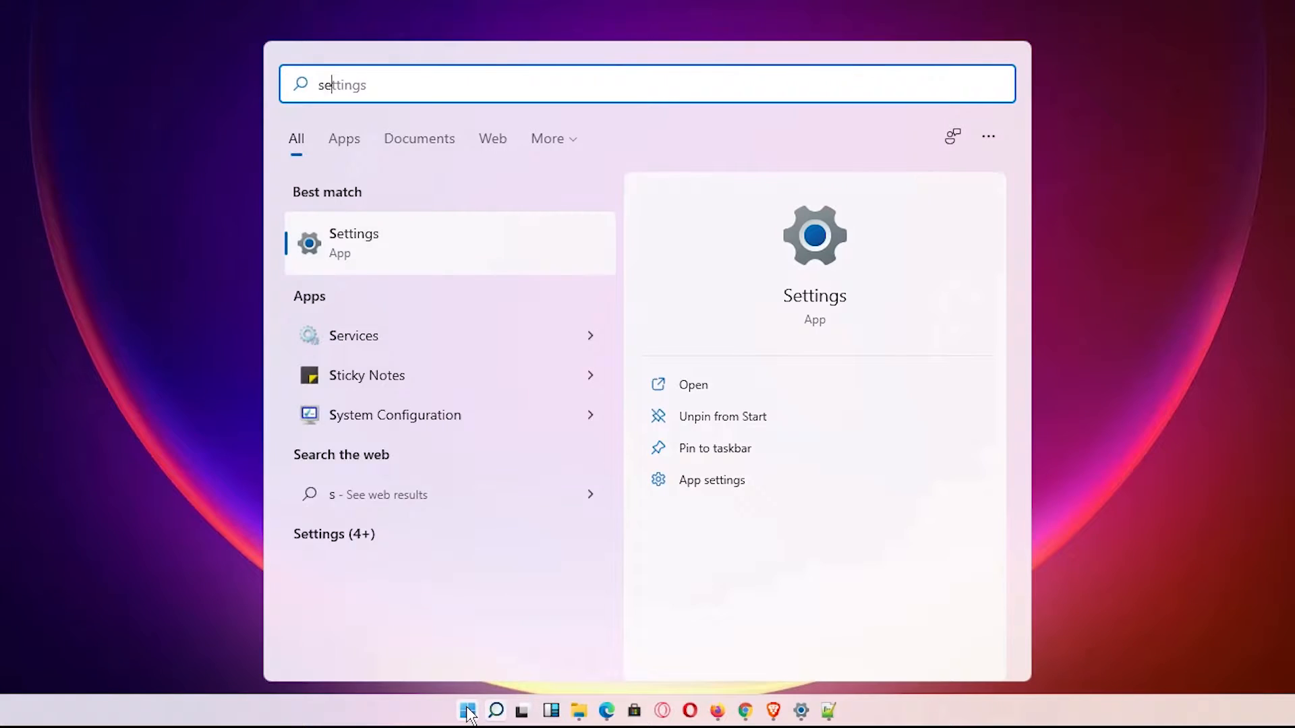
left_click(354, 242)
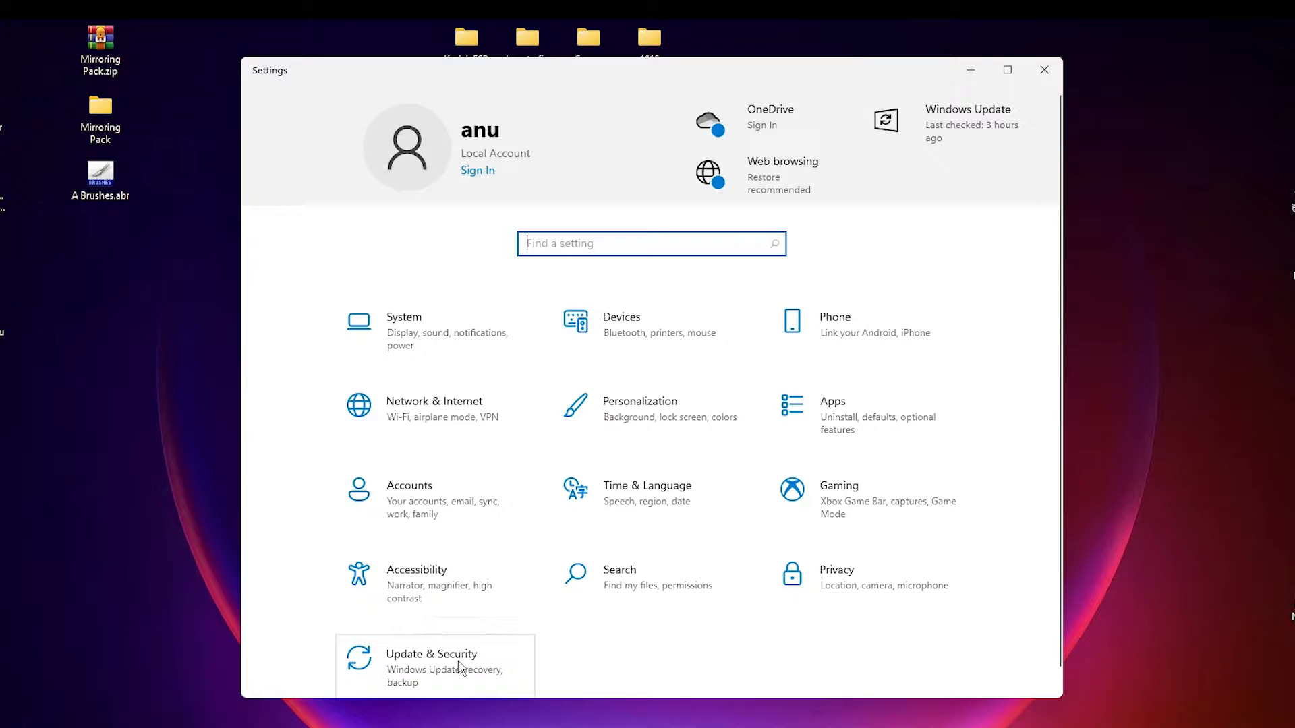
mouse_move(454, 668)
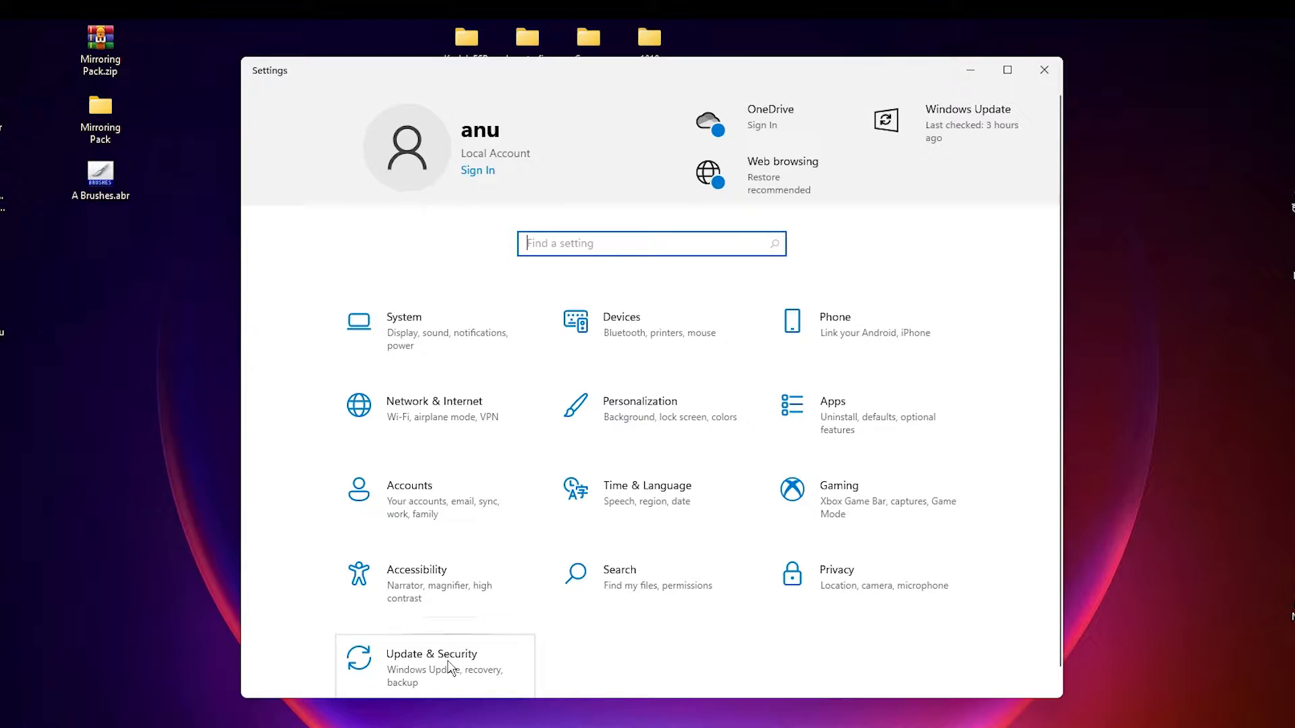
left_click(431, 668)
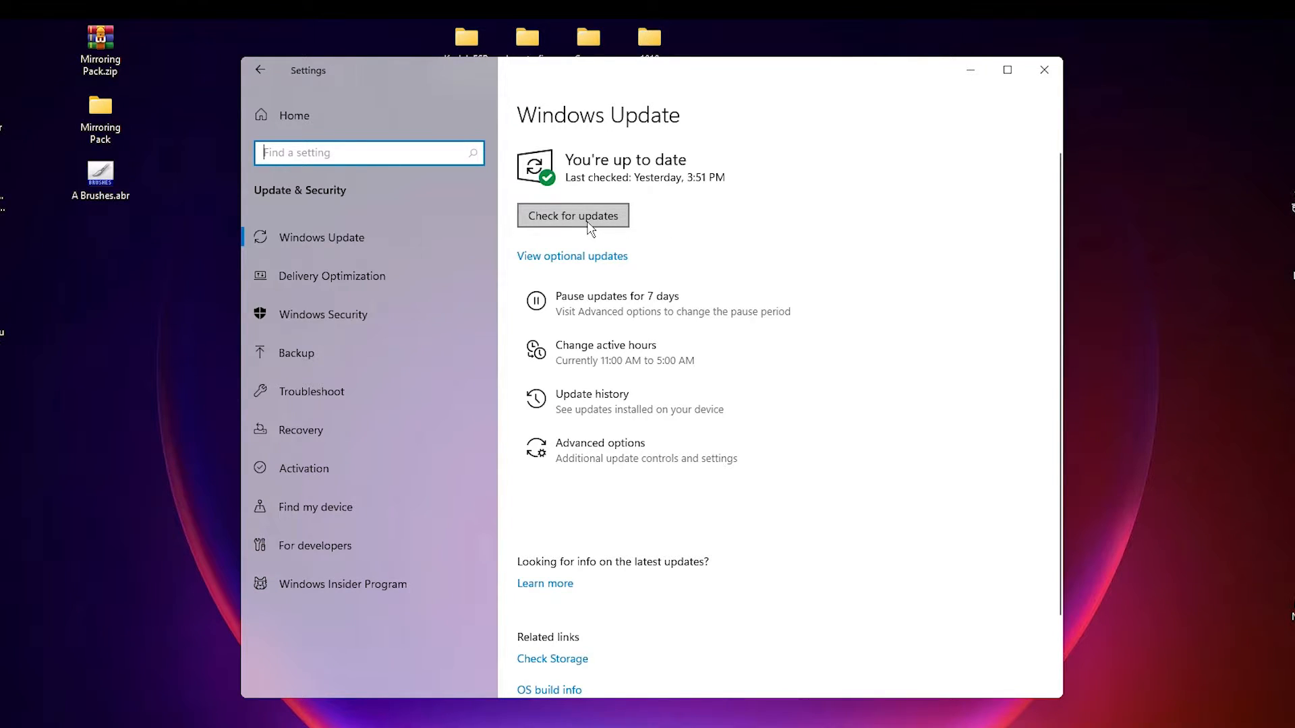
mouse_move(595, 224)
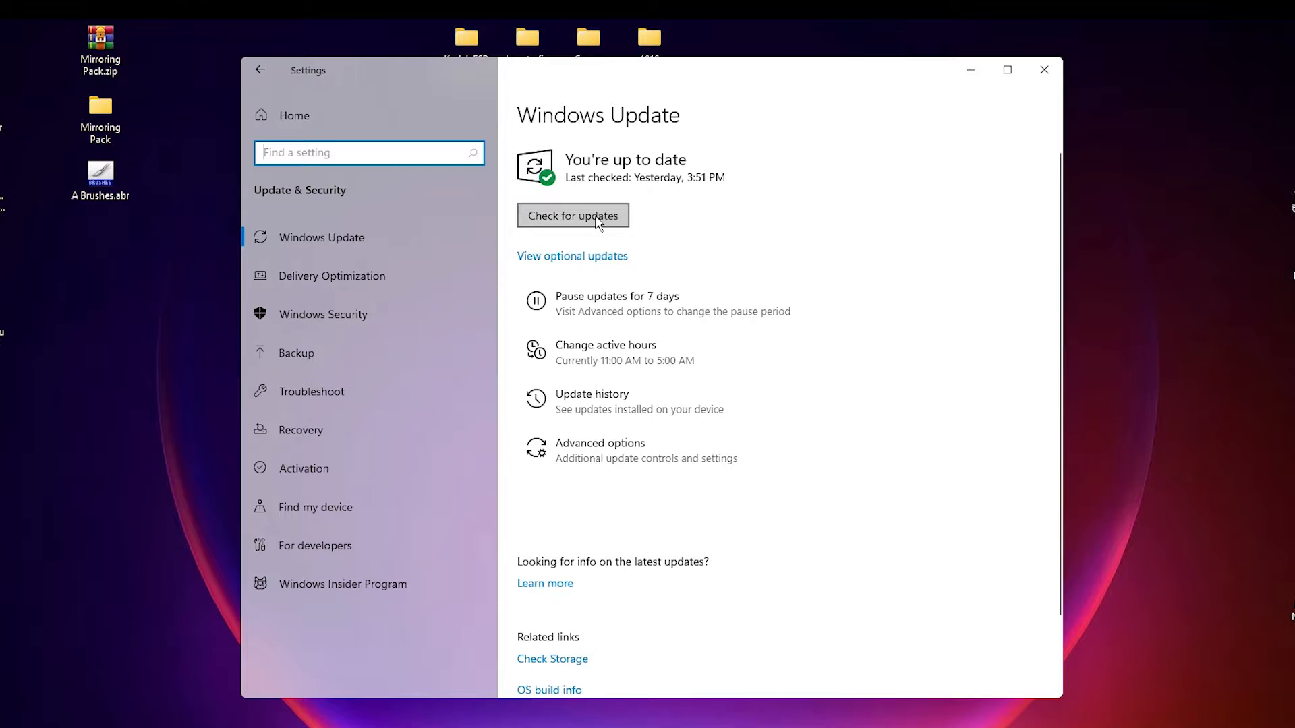
left_click(572, 216)
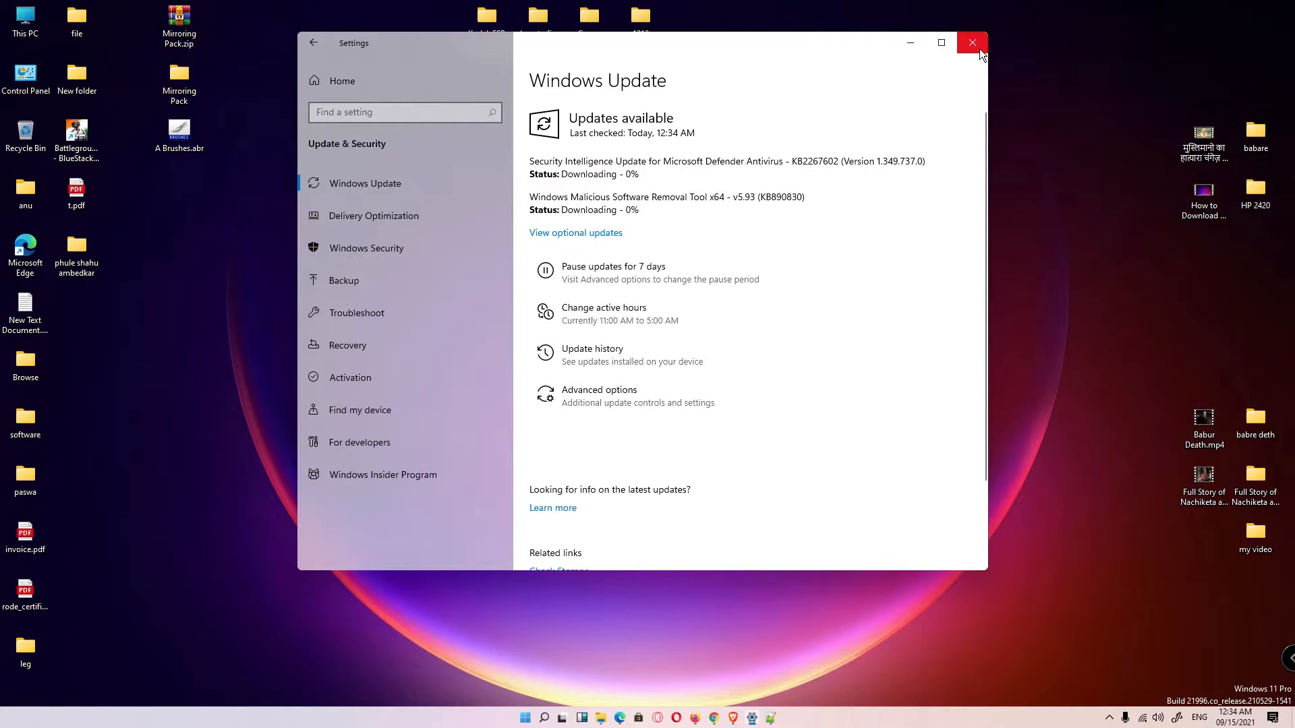
Run the Windows Update troubleshooter from Additional troubleshooters, then close back to the desktop
left_click(972, 42)
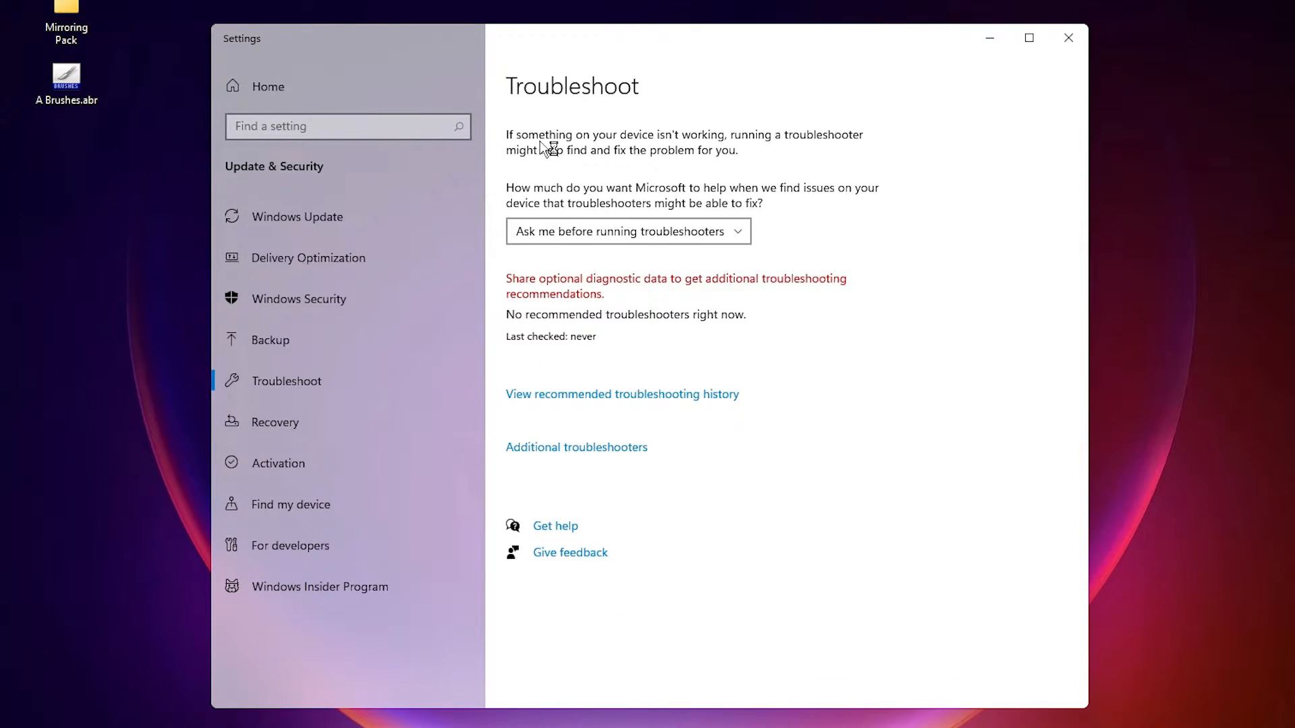
left_click(576, 447)
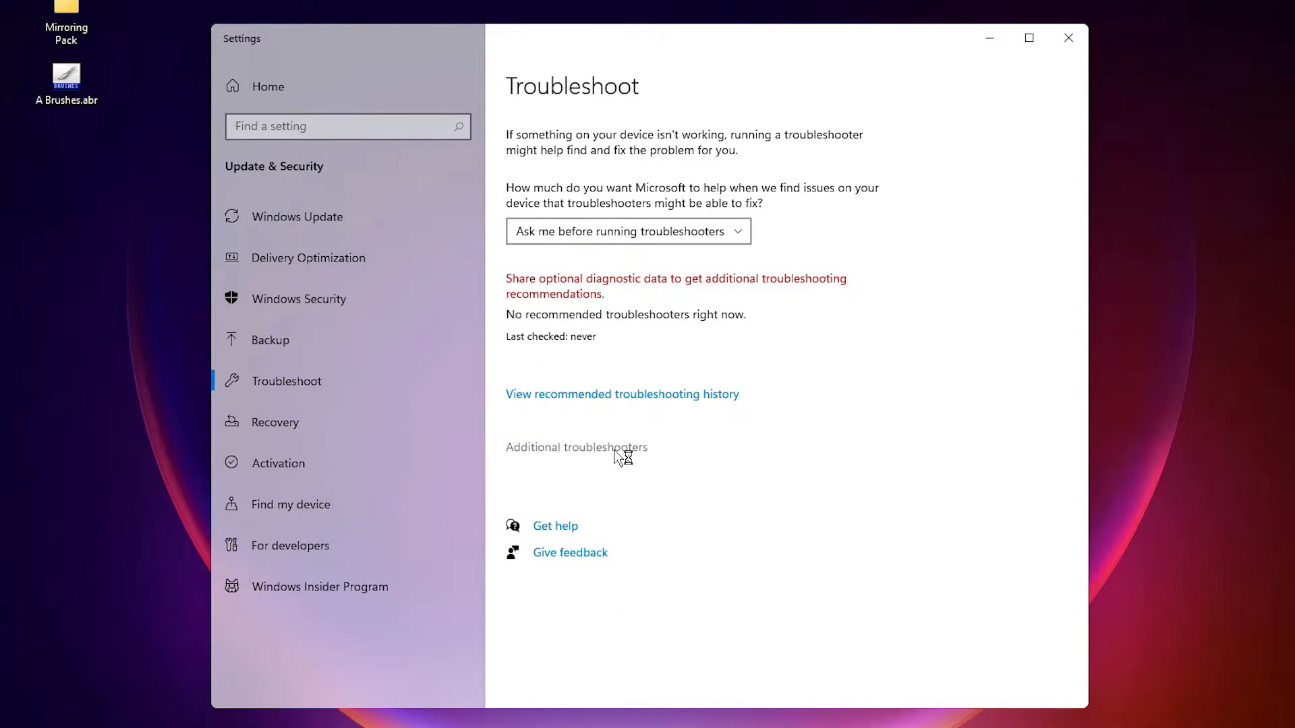
left_click(576, 446)
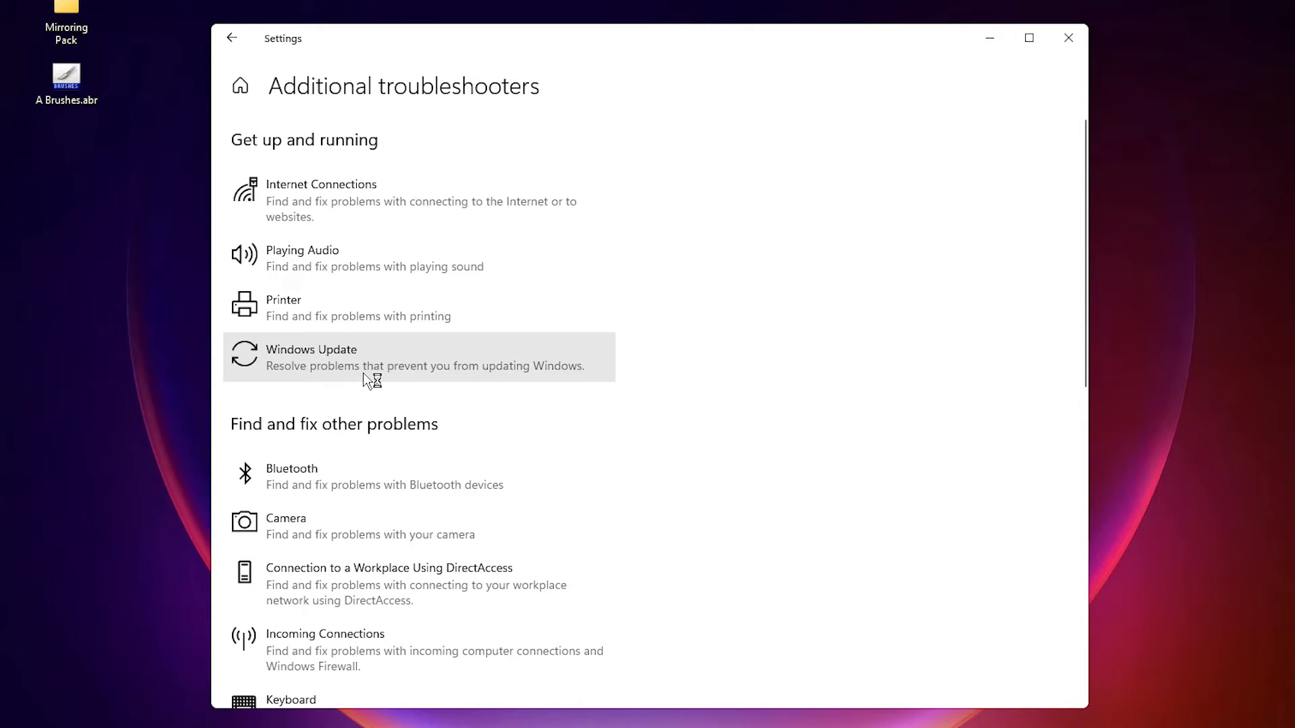
left_click(312, 356)
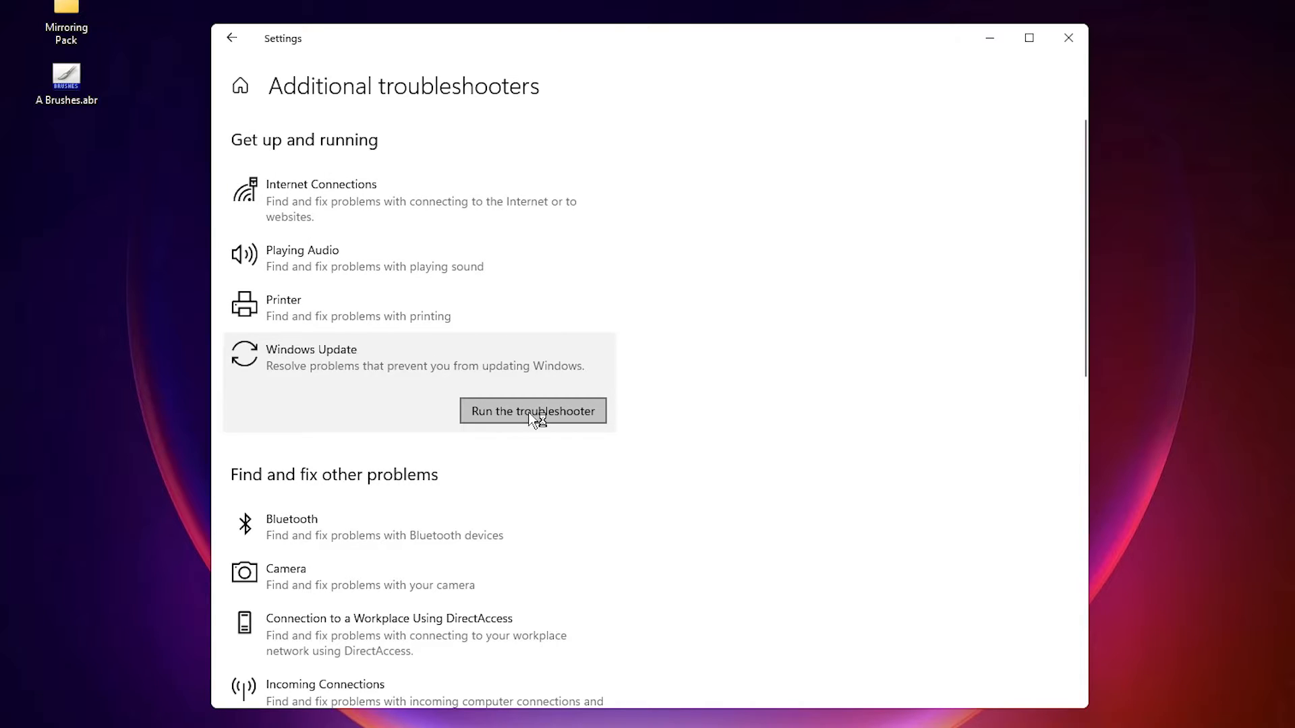
left_click(533, 411)
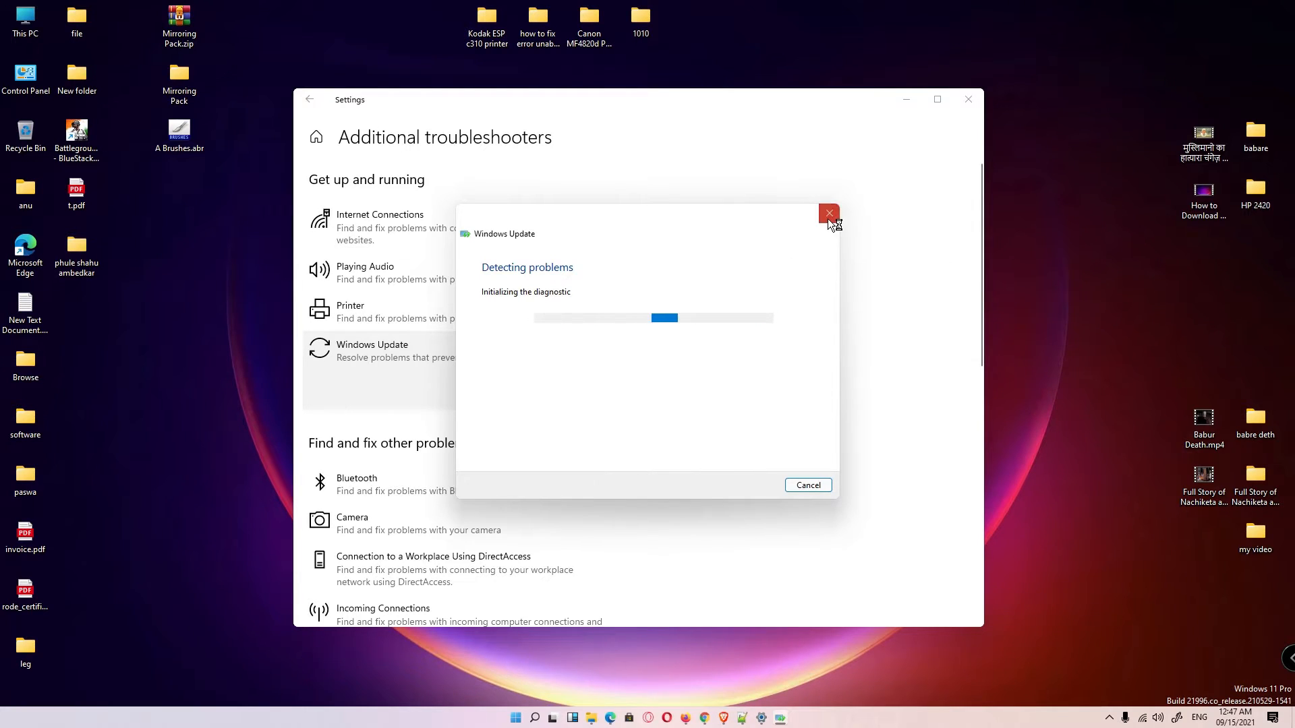
left_click(827, 213)
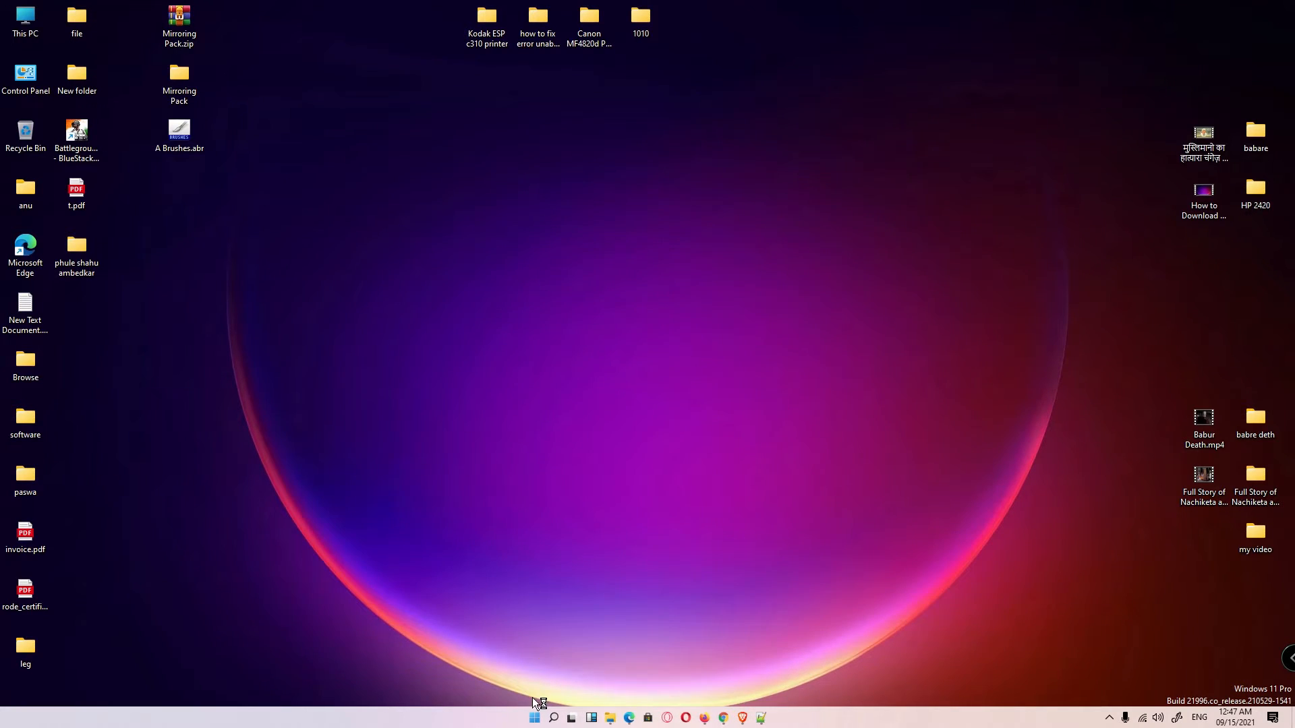
Launch Command Prompt as administrator via the 'cmd' search
left_click(536, 717)
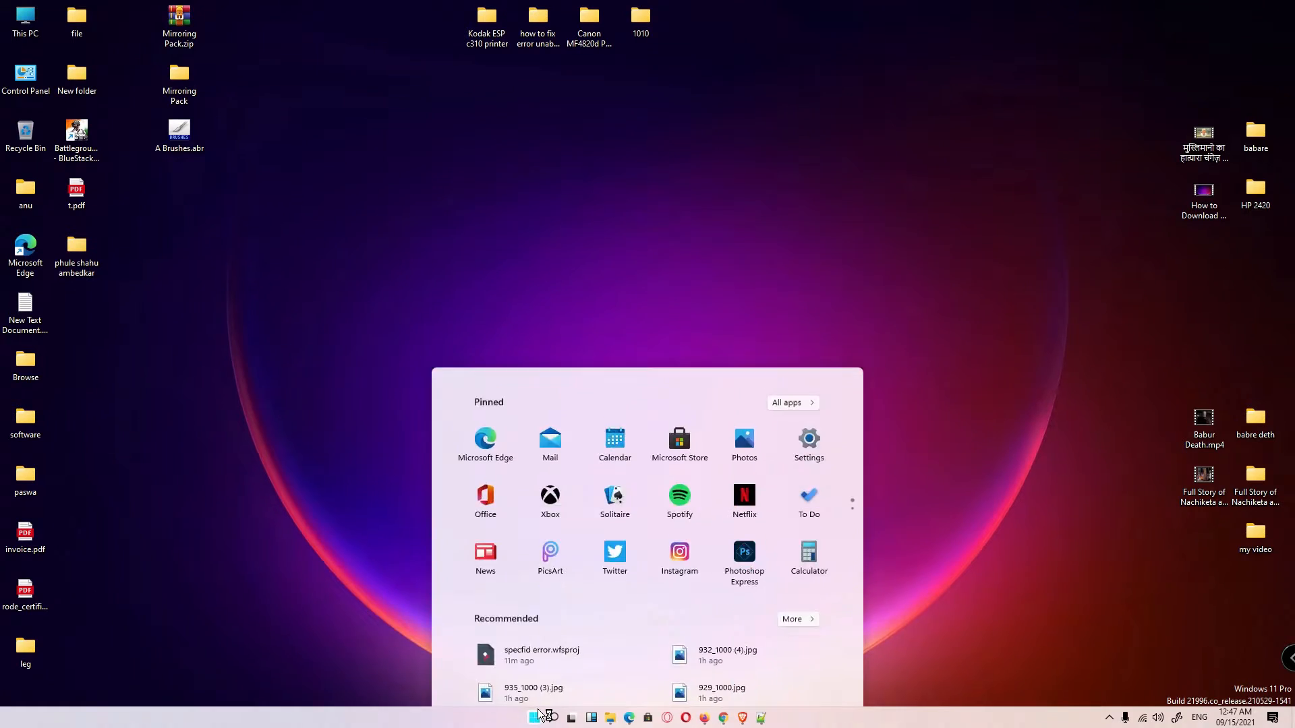
type("cmd")
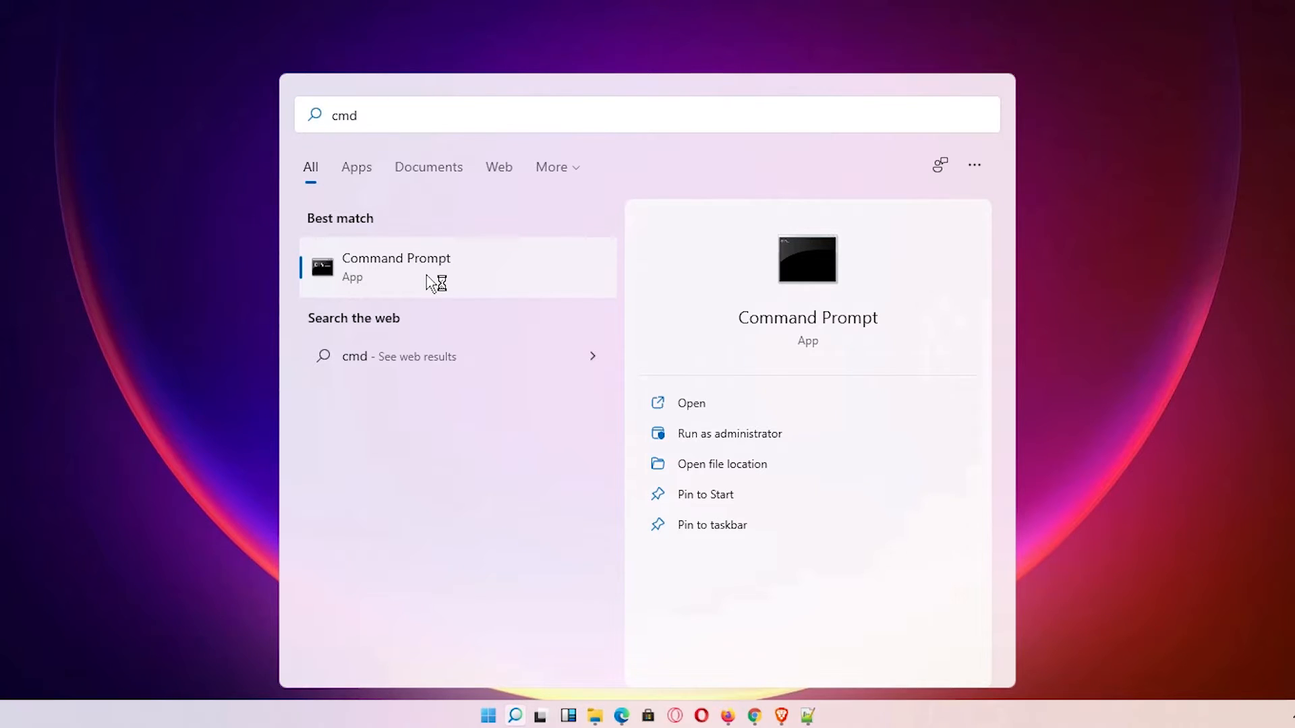
left_click(730, 433)
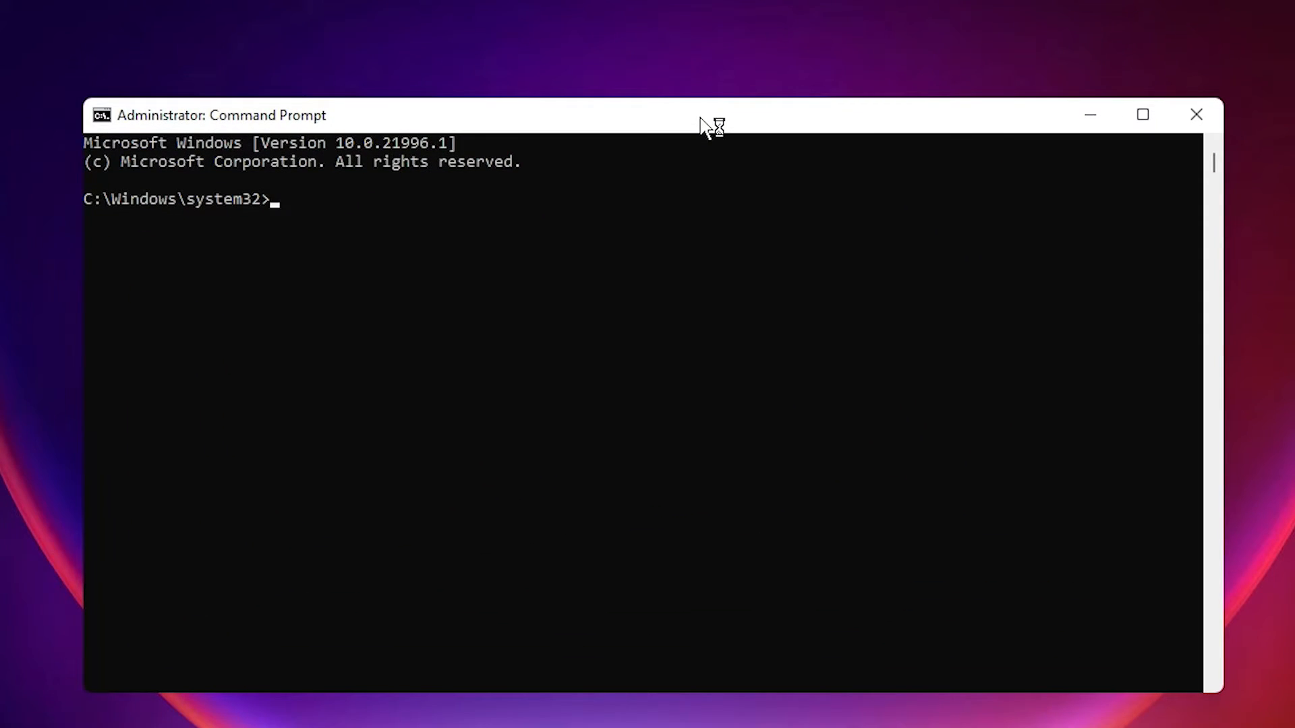
Run sfc /scannow and close the window around 70% verification
type("sfc")
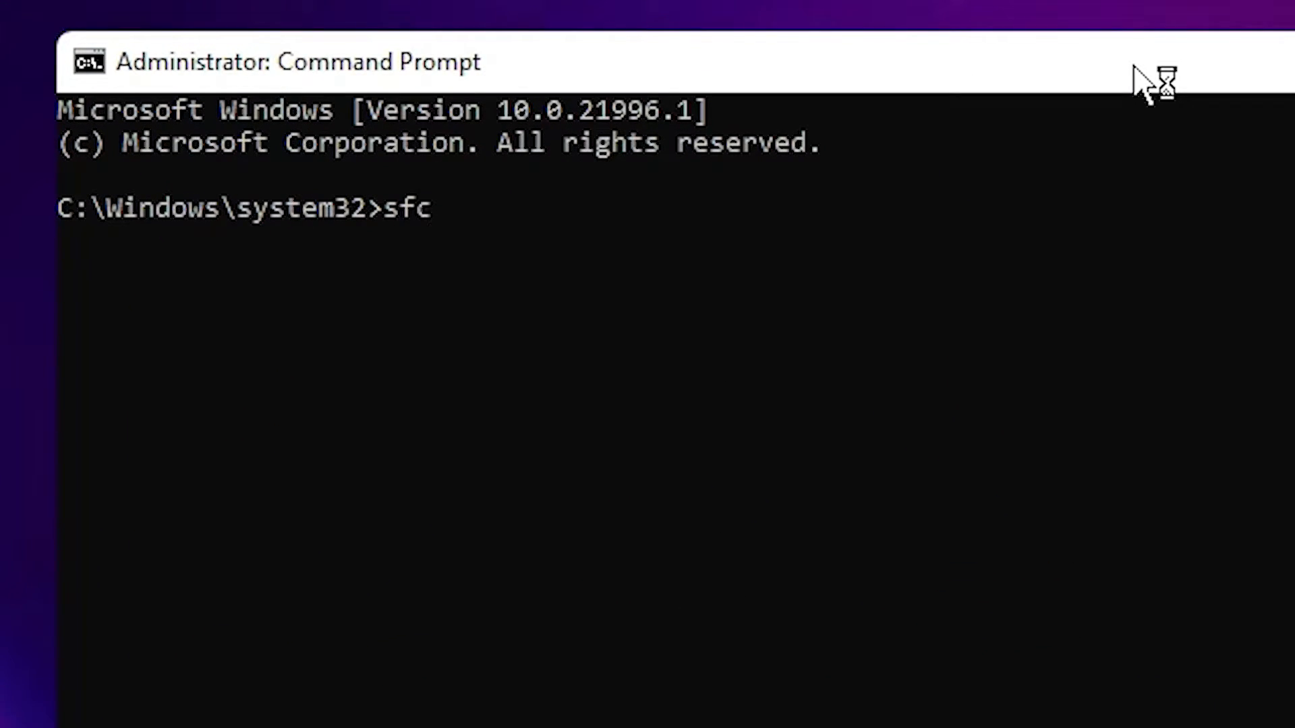
type("/")
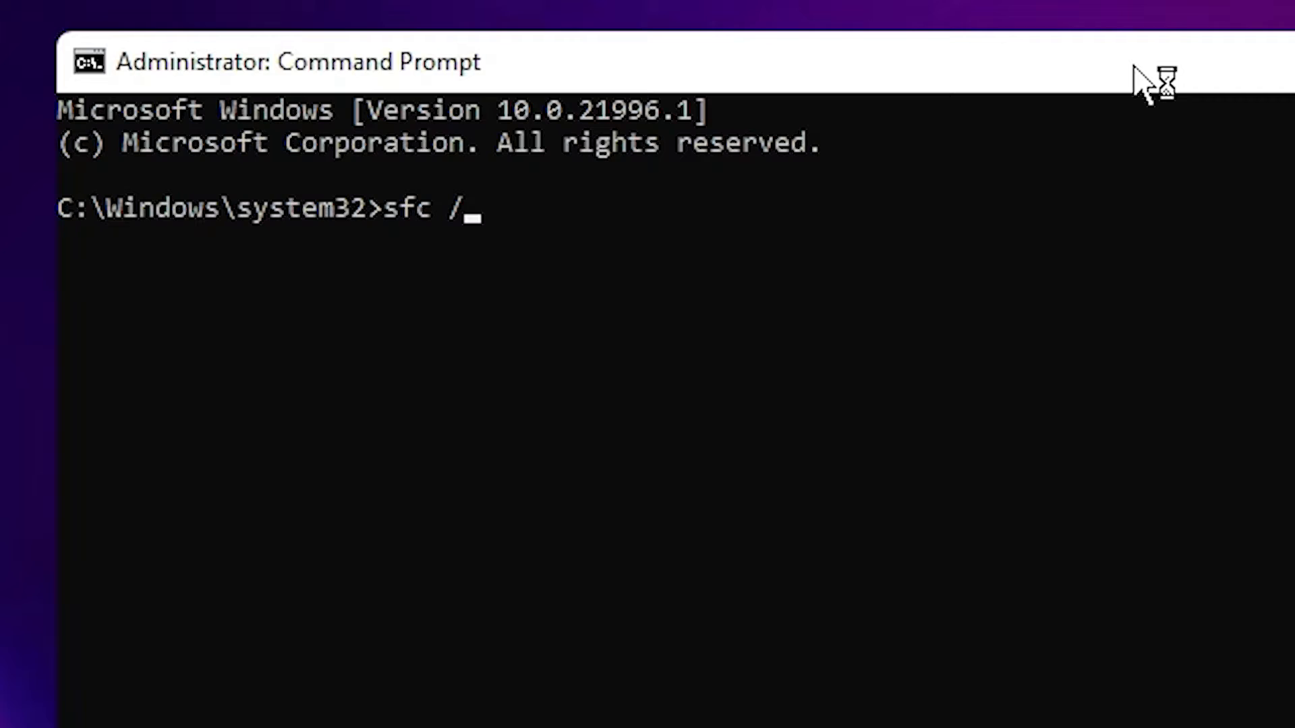
type("scann")
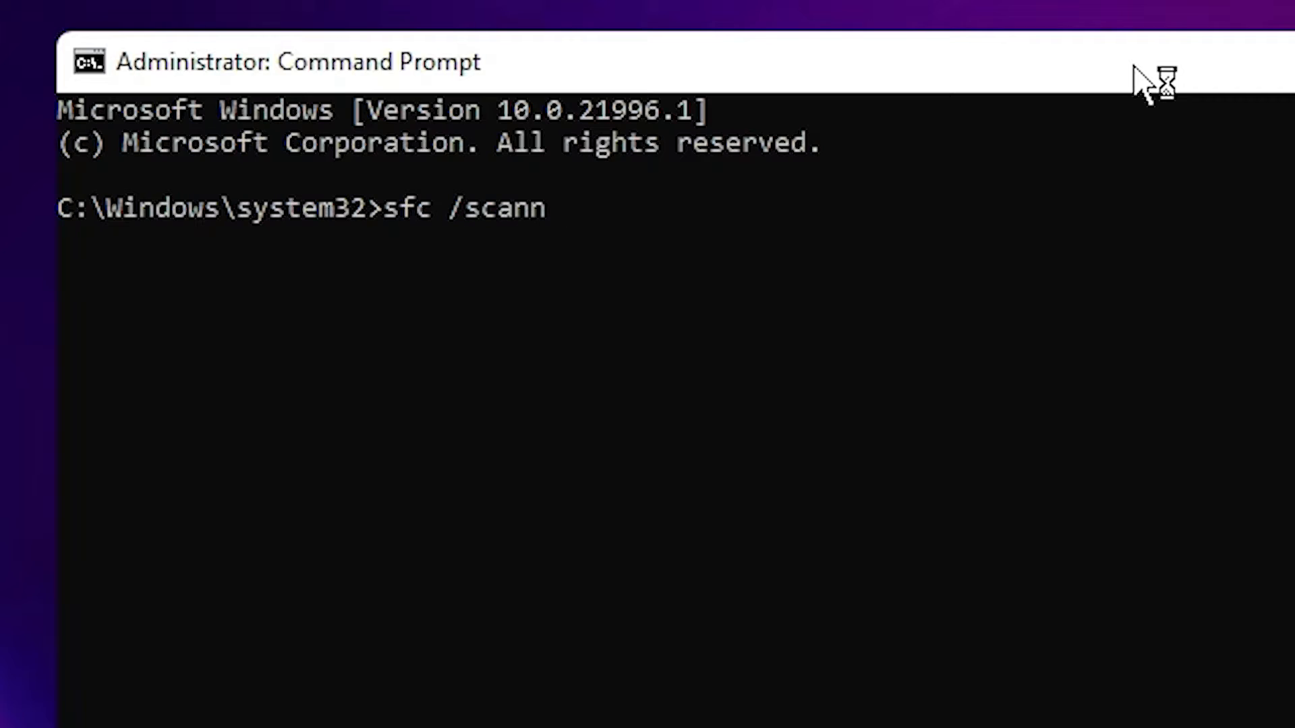
type("ow")
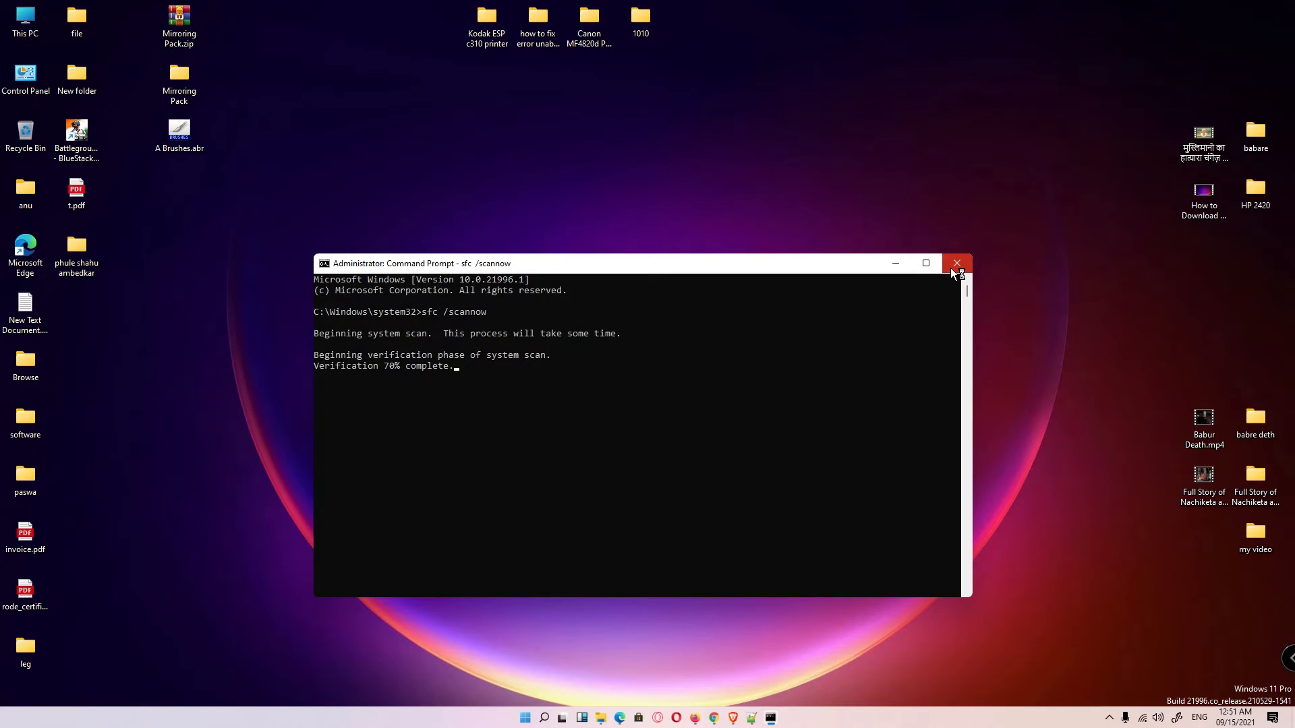
left_click(956, 263)
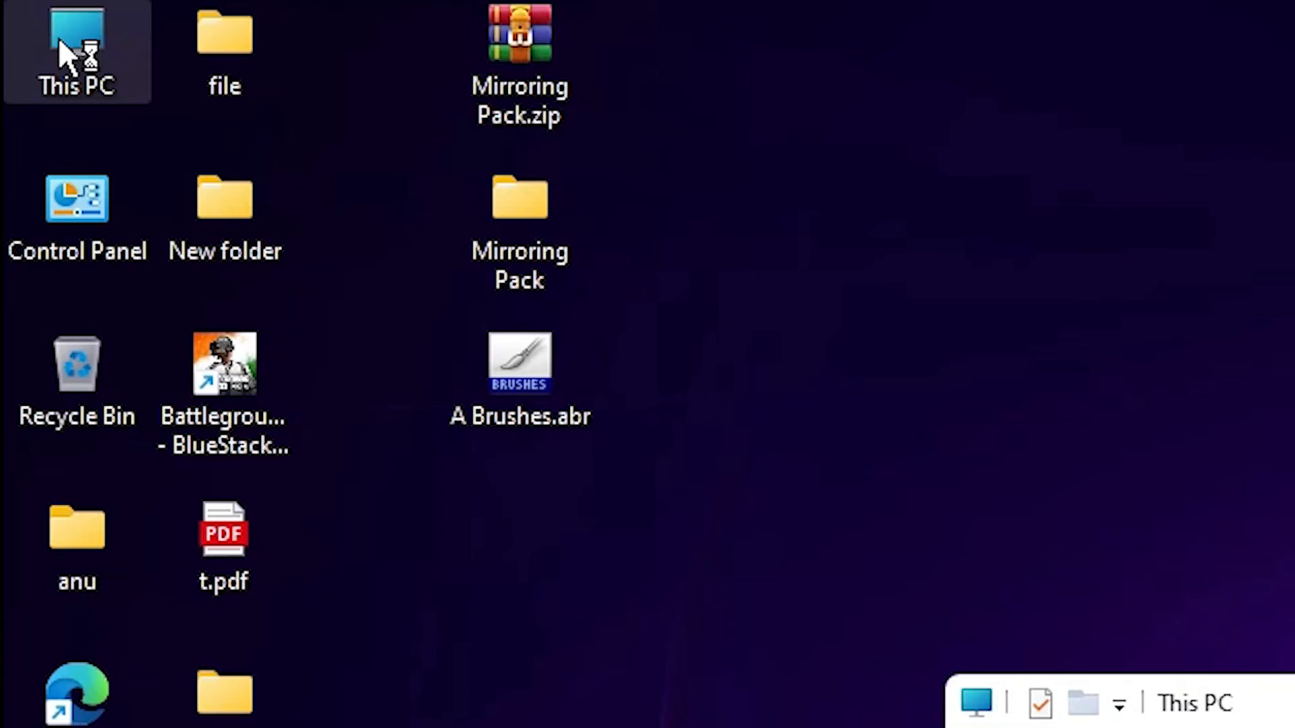
Navigate to C:\Windows\SoftwareDistribution in File Explorer
double_click(75, 51)
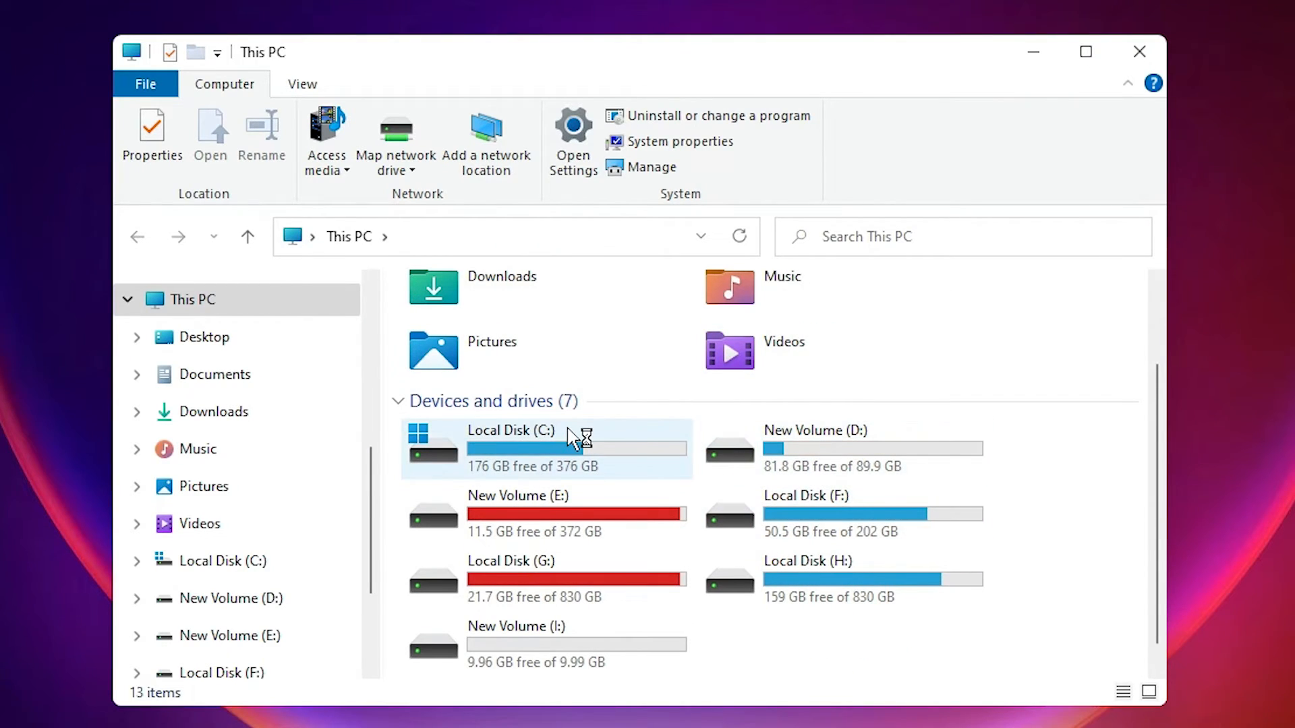
double_click(510, 430)
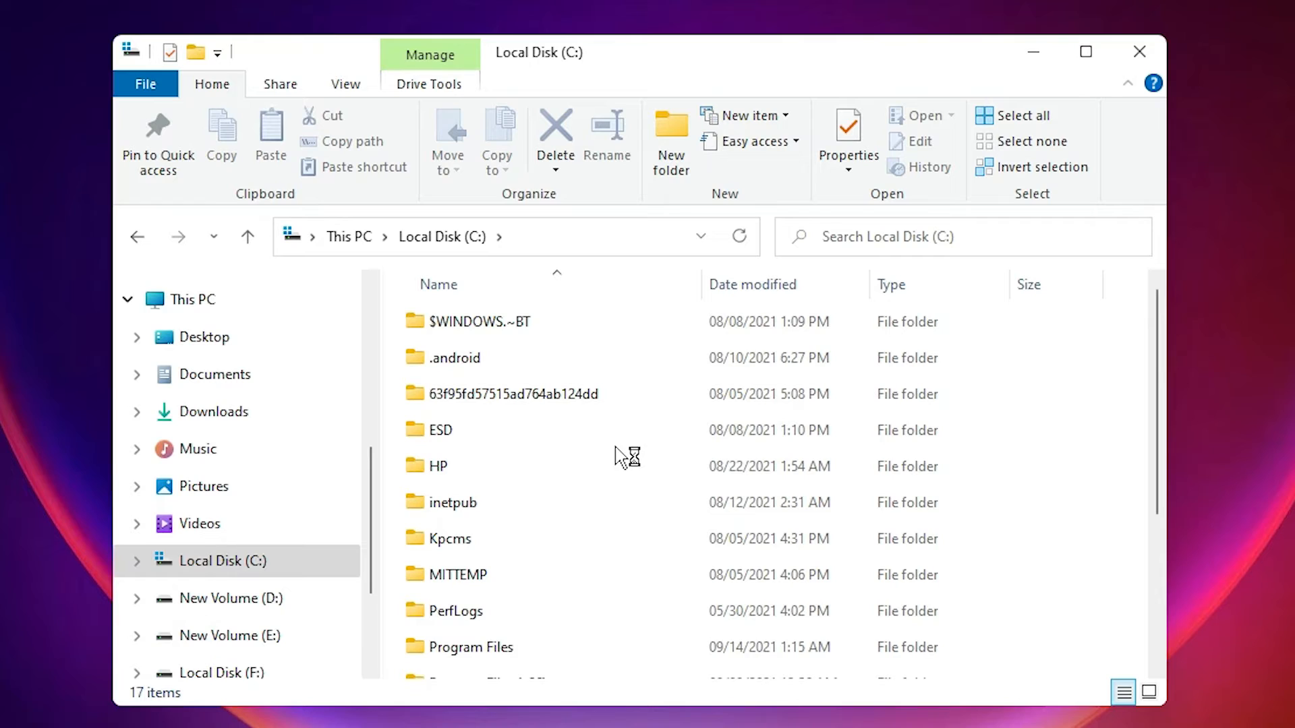
left_click(453, 502)
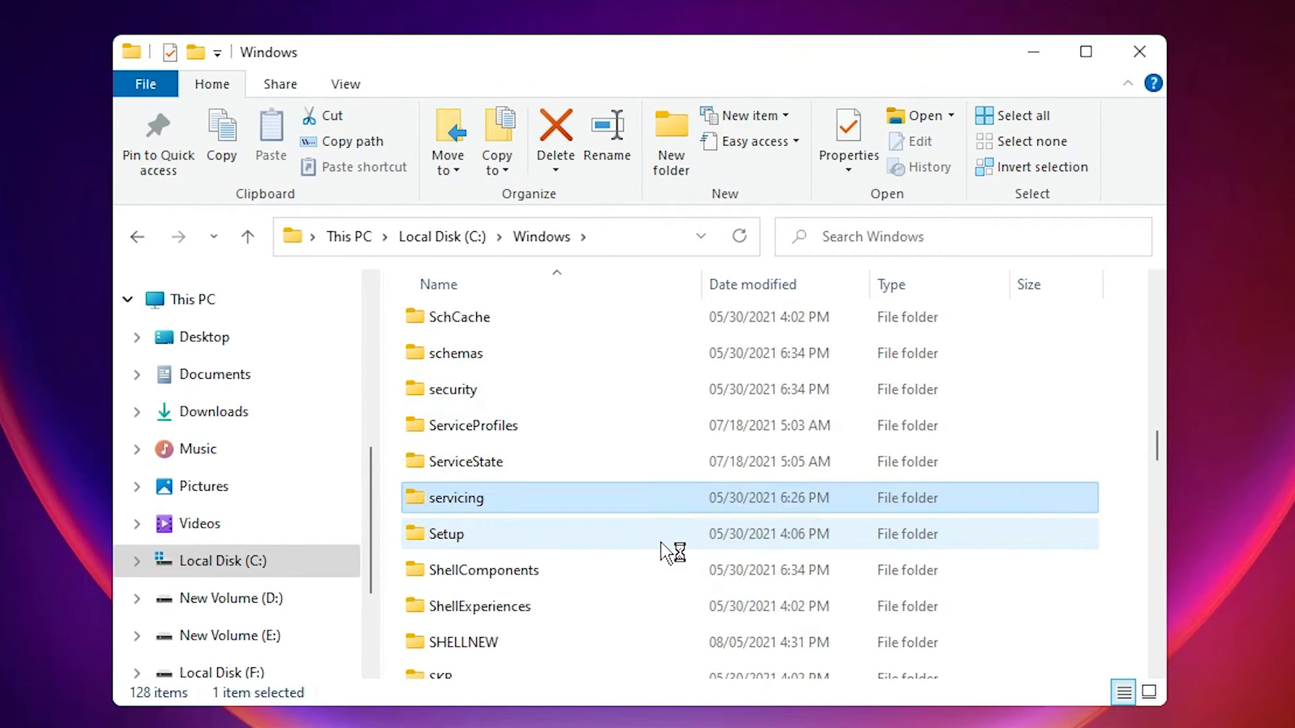
scroll("down", 3)
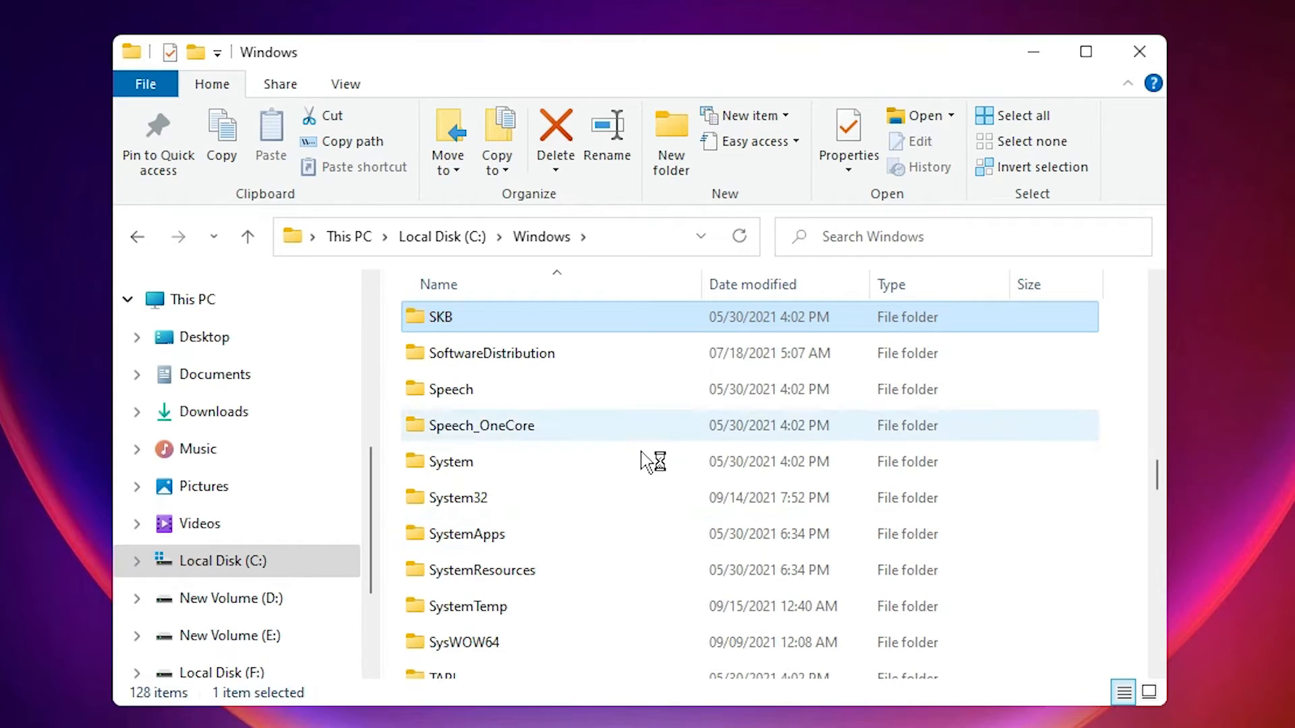
double_click(492, 352)
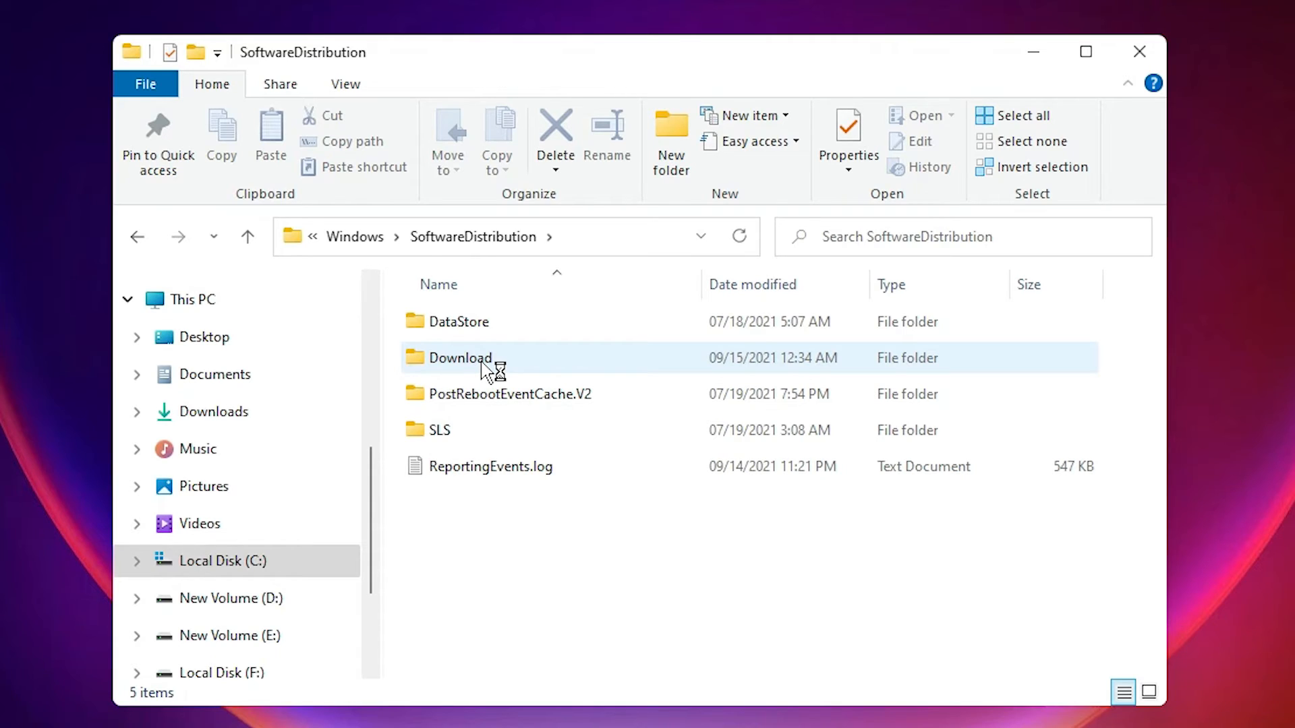
Delete everything in SoftwareDistribution with administrator permission, then close Explorer
left_click(510, 394)
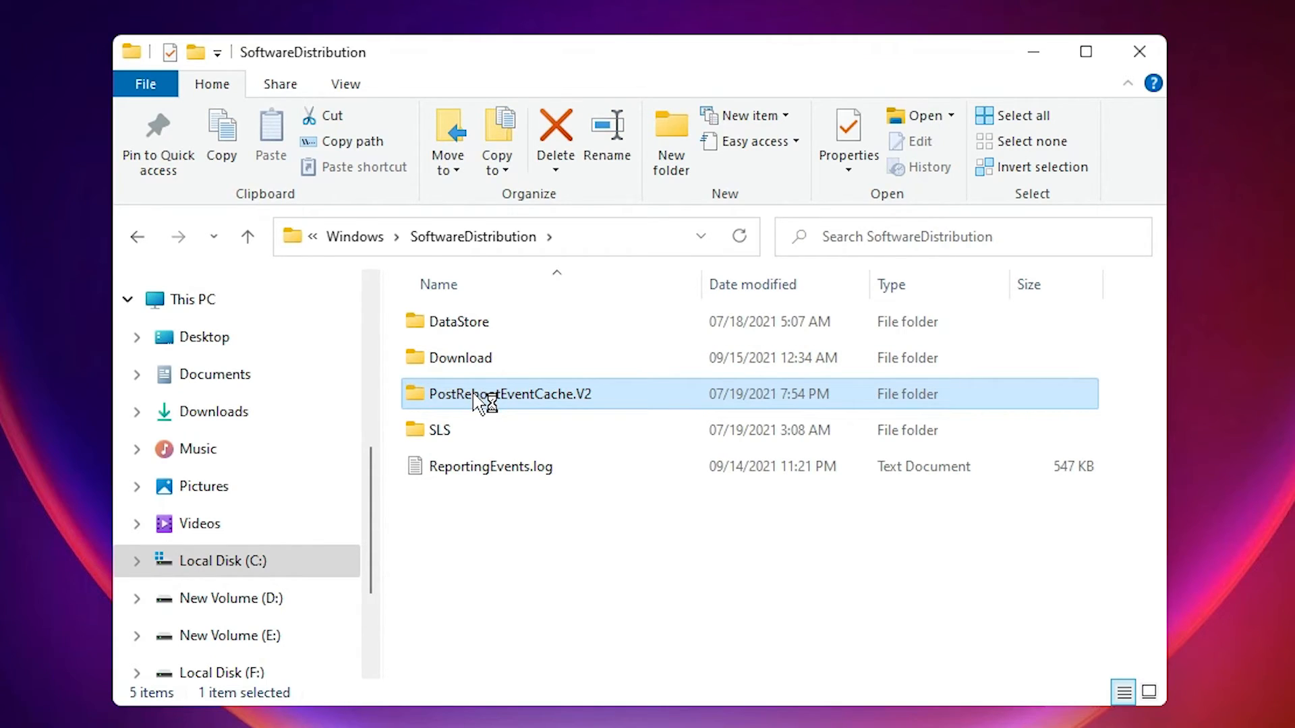
key("ctrl+a")
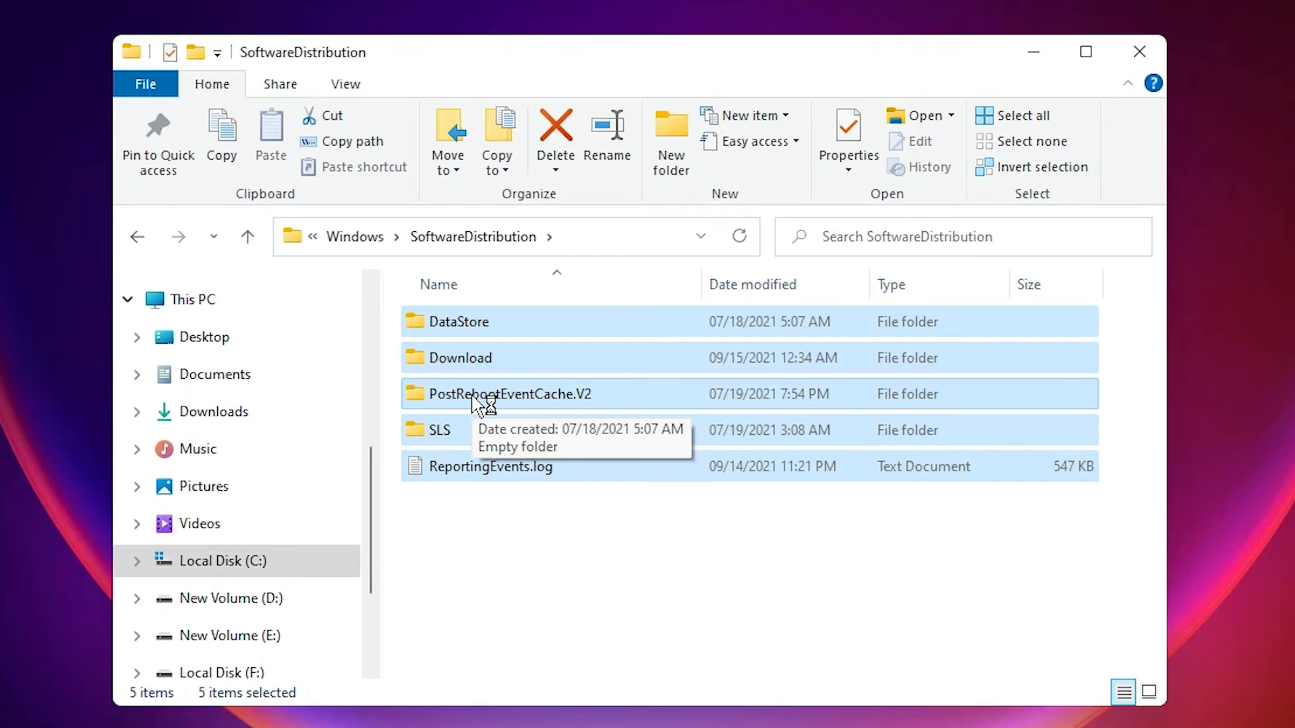
left_click(556, 136)
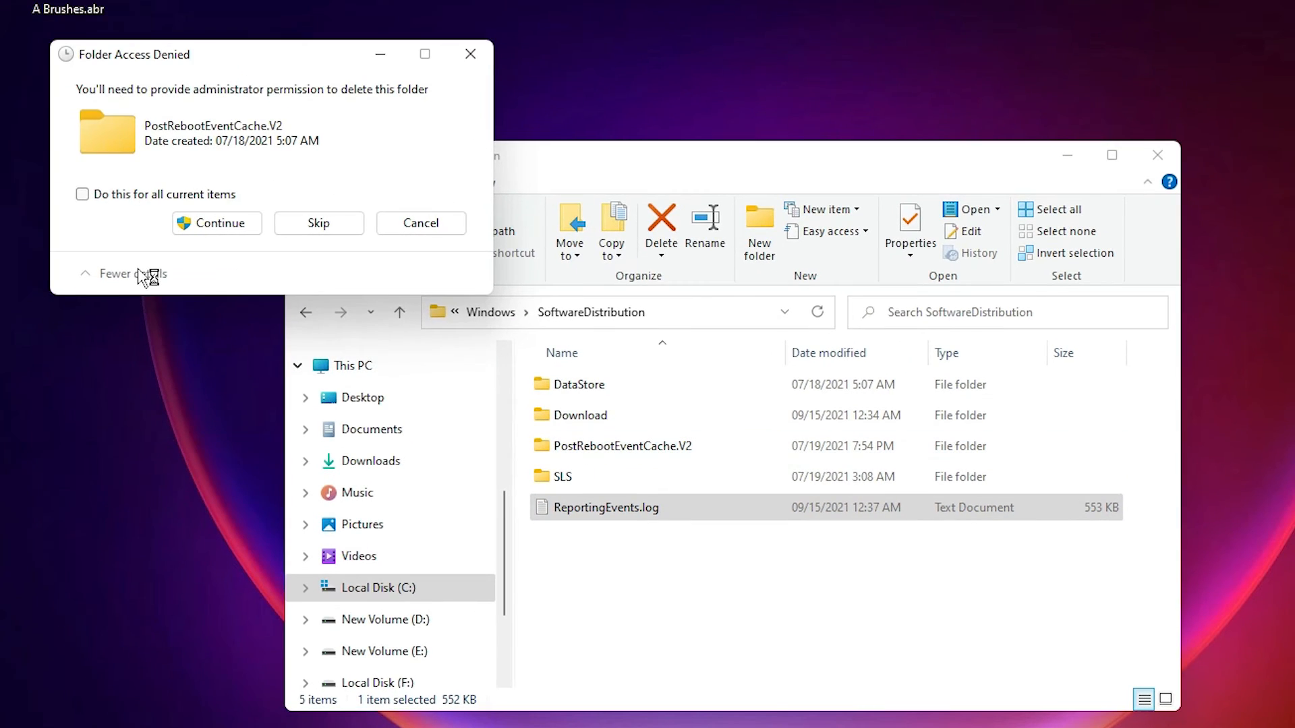
left_click(216, 222)
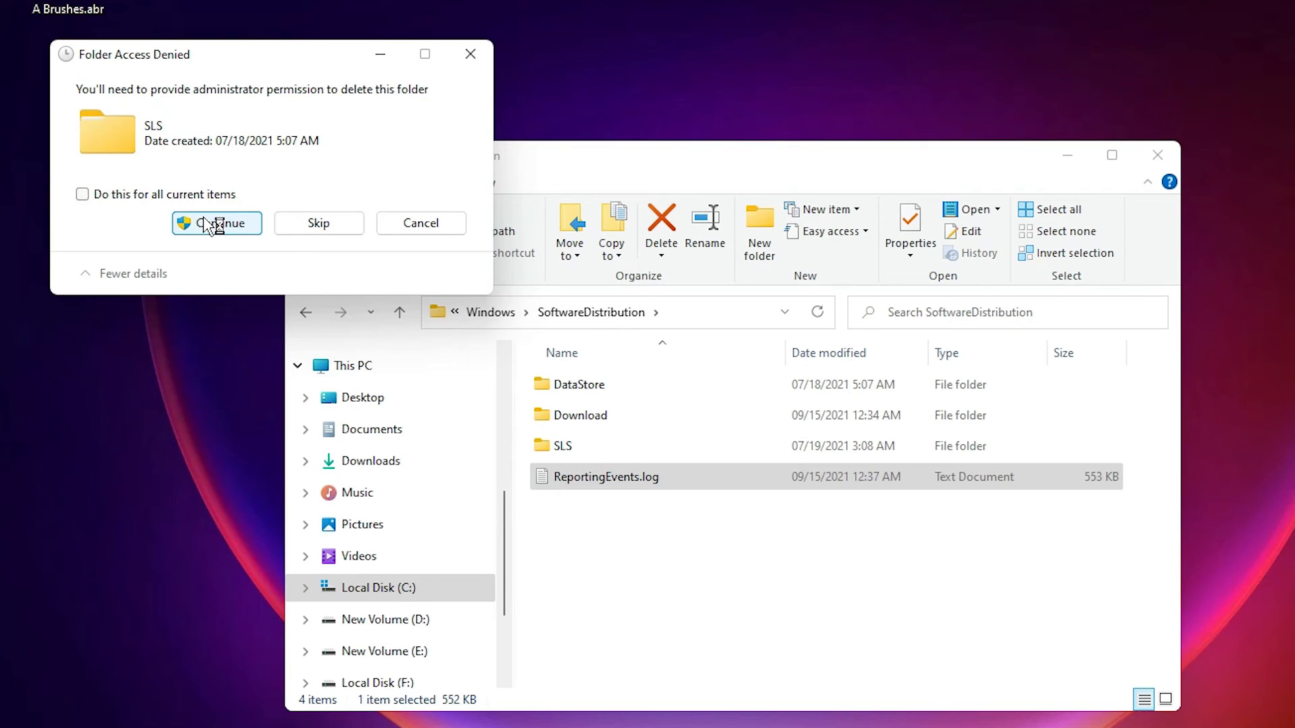
left_click(216, 222)
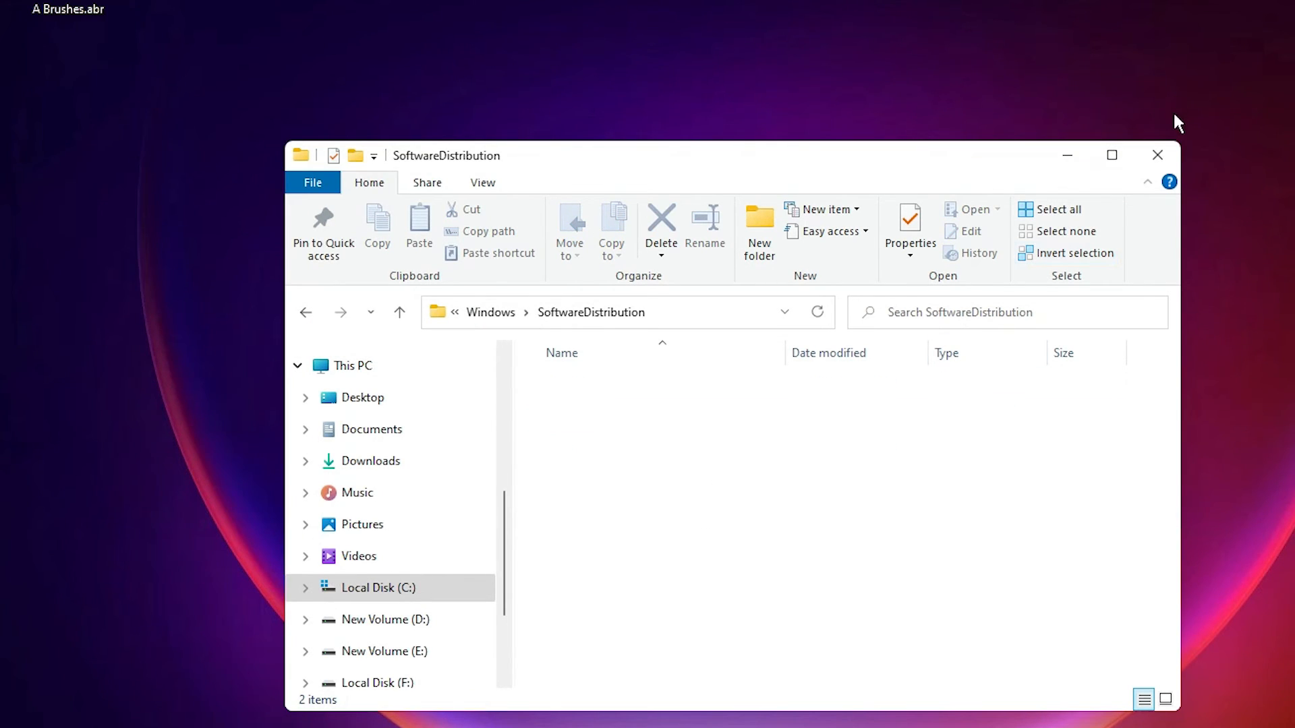
left_click(1158, 155)
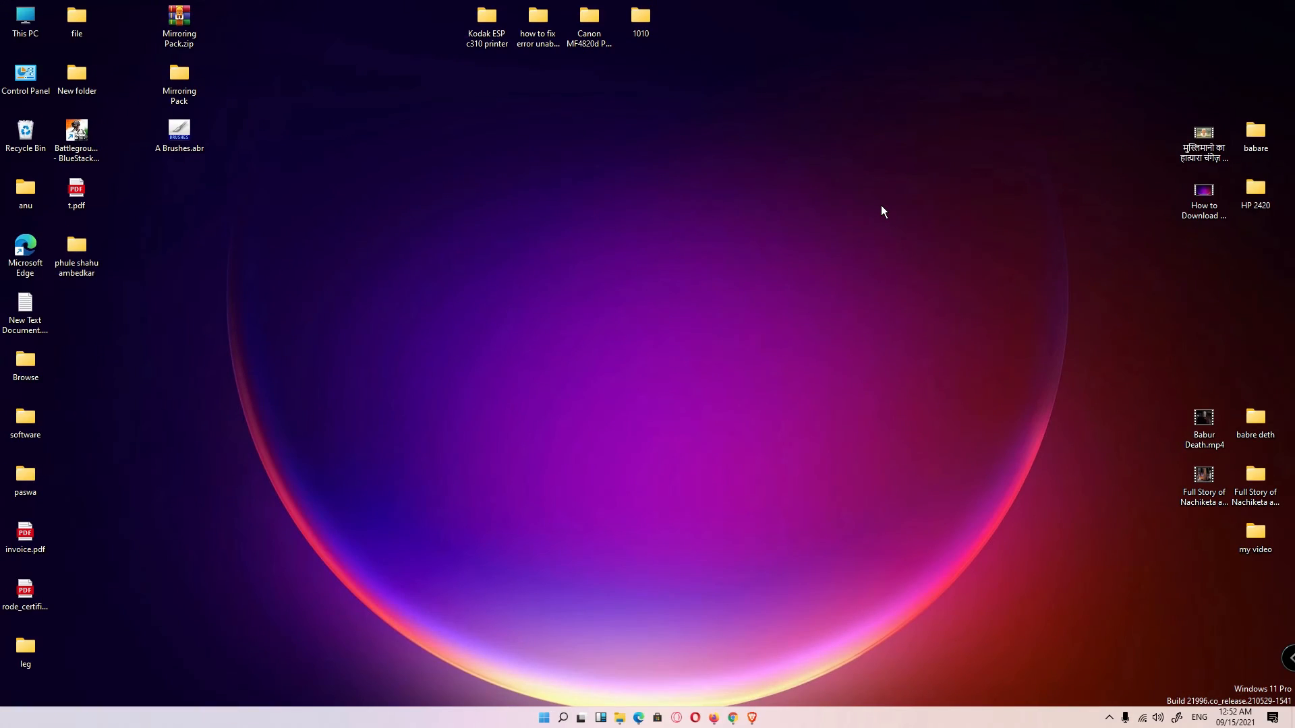